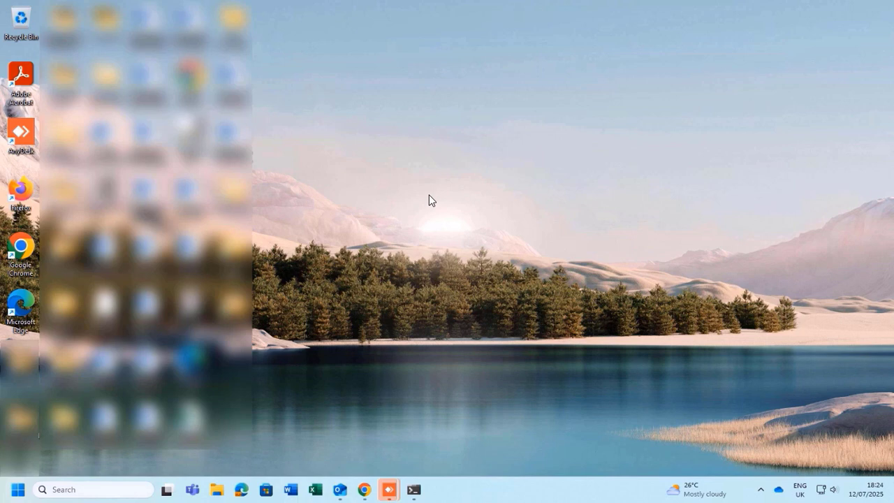
mouse_move(676, 221)
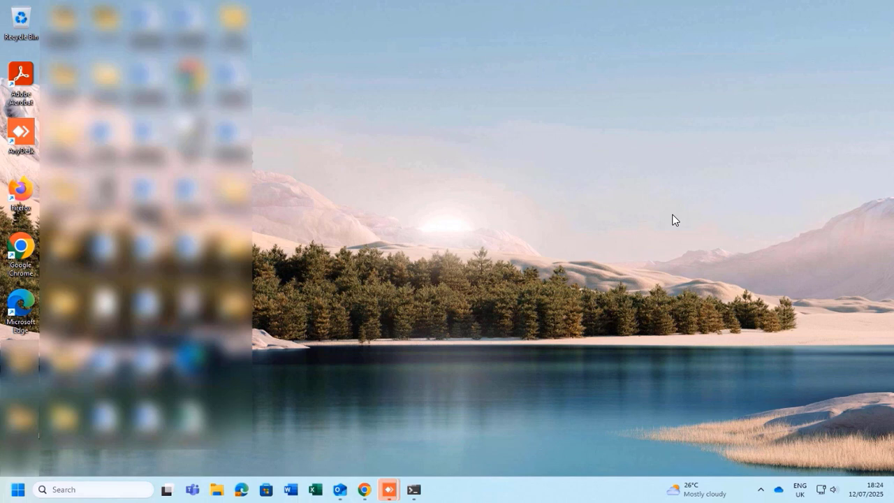
- Launch Outlook and land on the Inbox filled with WeTransfer 'transfer expired' messages
click(341, 488)
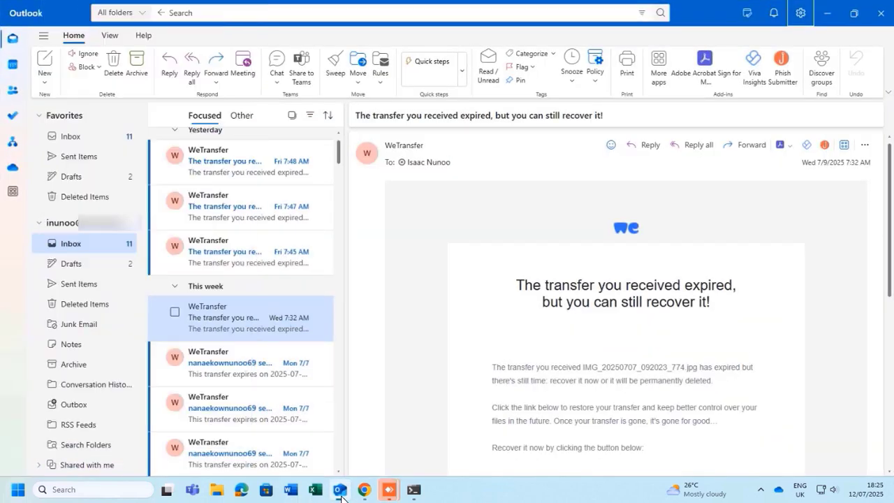
mouse_move(201, 165)
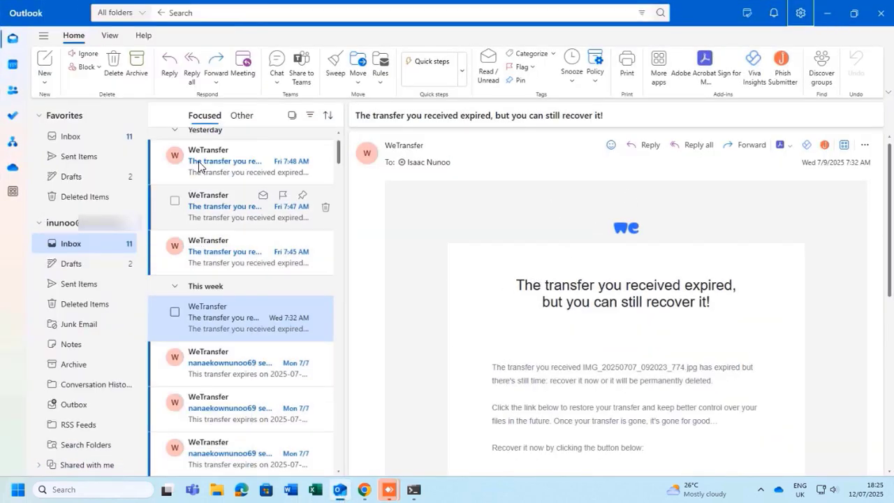
mouse_move(203, 394)
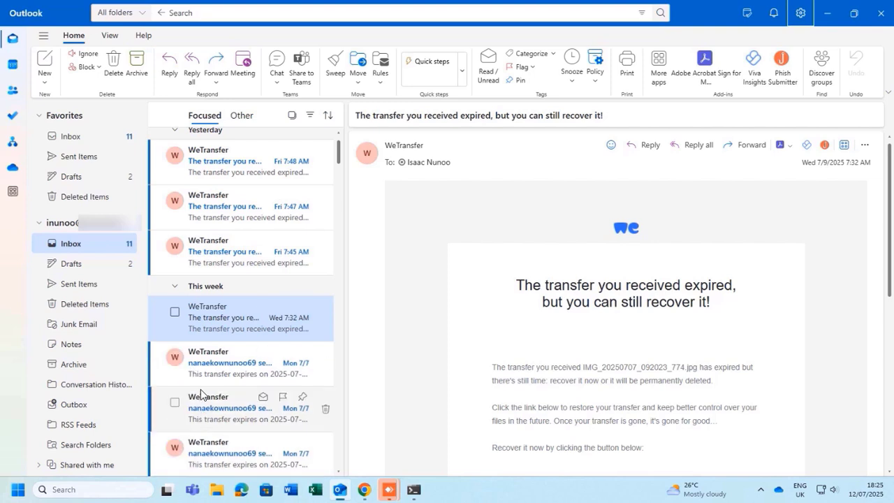
mouse_move(221, 162)
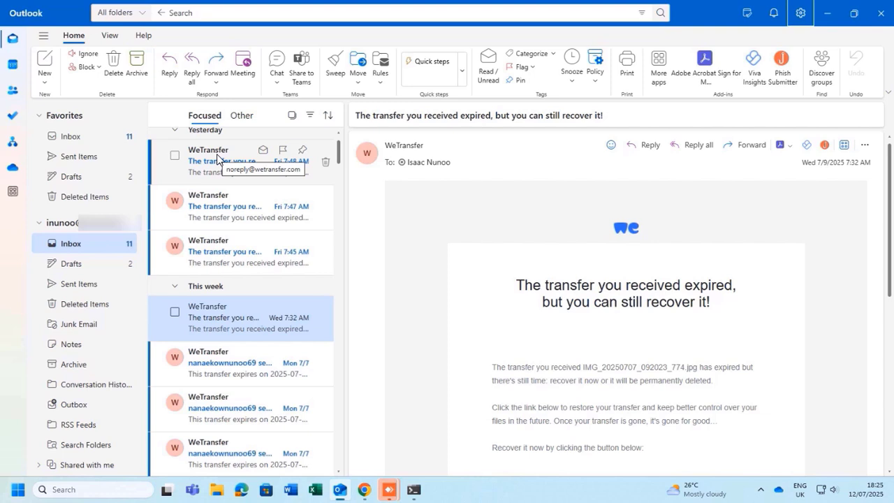
mouse_move(231, 184)
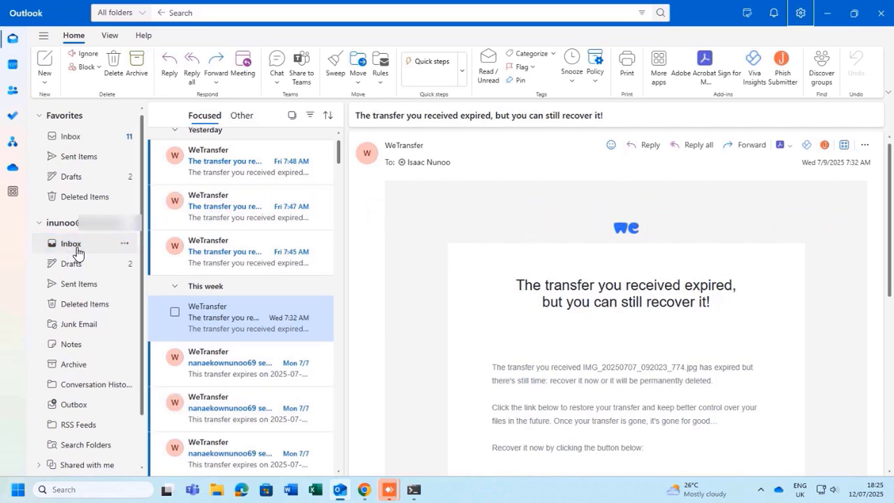
- Create an empty WETRANSFER subfolder under the Inbox and check it before returning to the inbox list
right_click(70, 243)
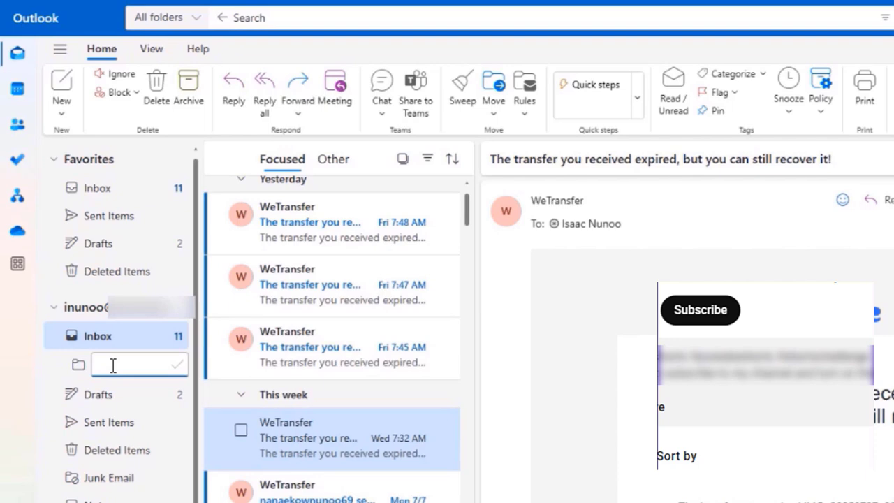
text(WETRANSF...)
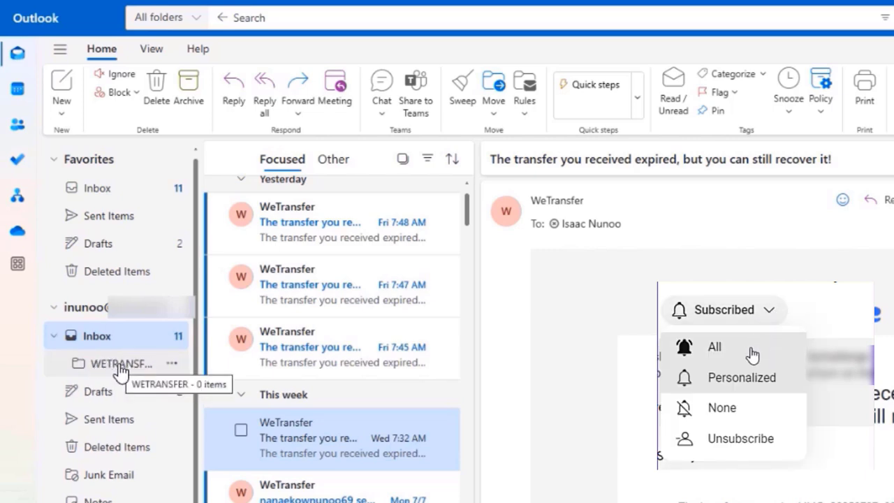
click(119, 363)
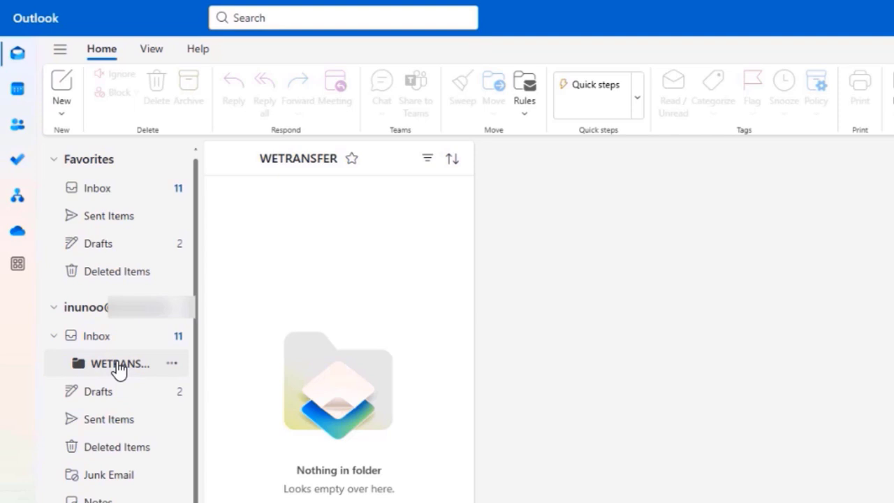
click(95, 335)
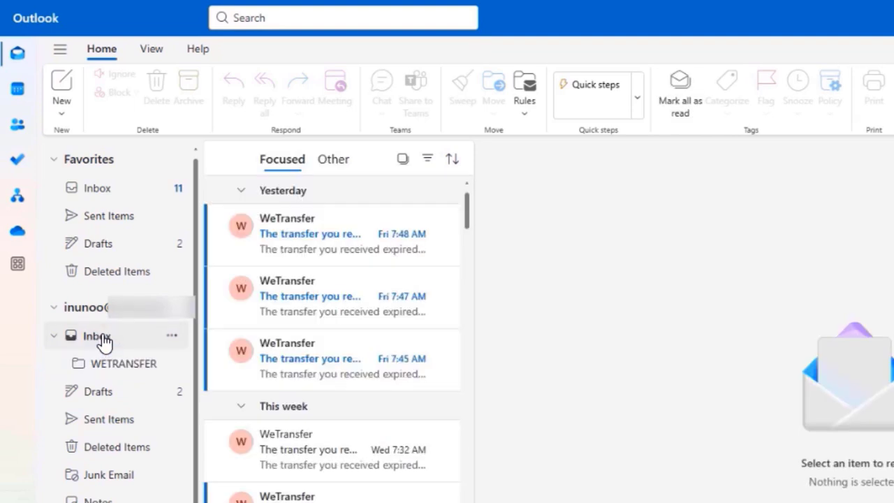
click(124, 363)
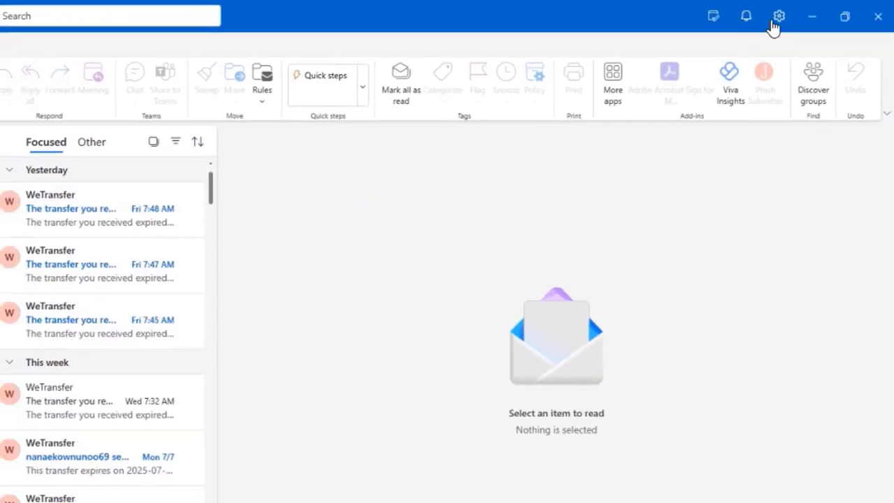
- In Settings > Mail > Rules, add a new rule and name it WeTransfer
click(780, 15)
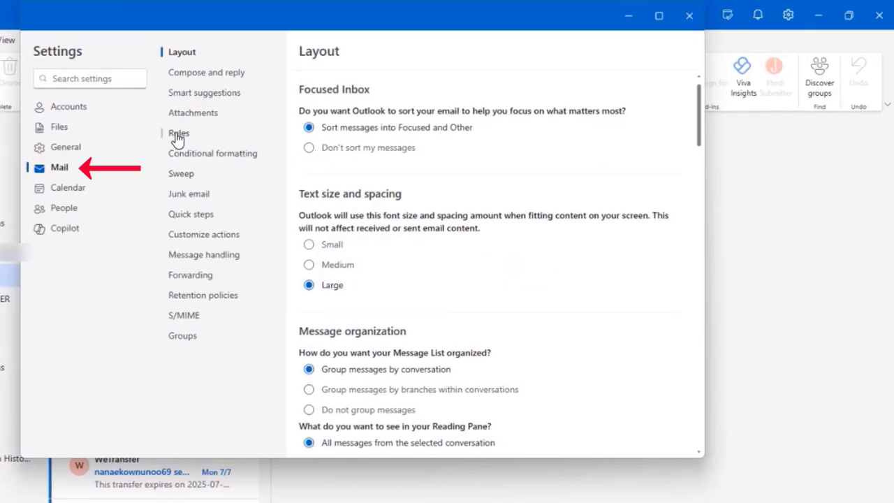
click(178, 132)
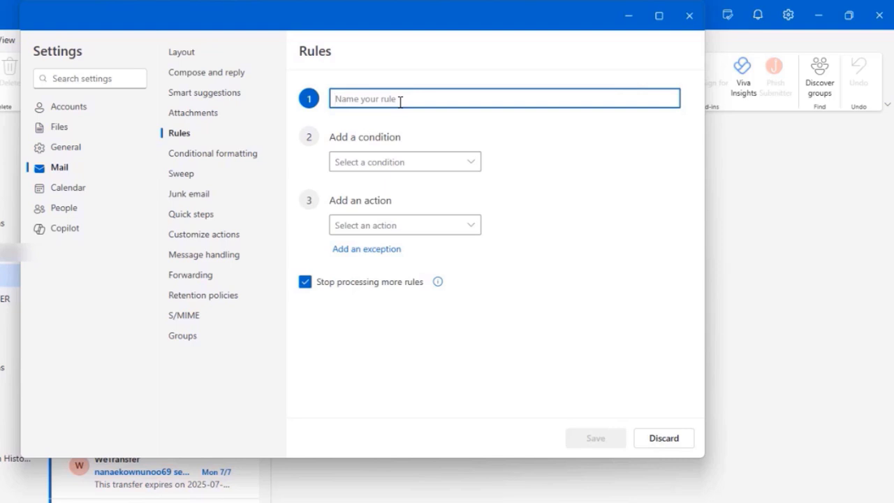
text(We)
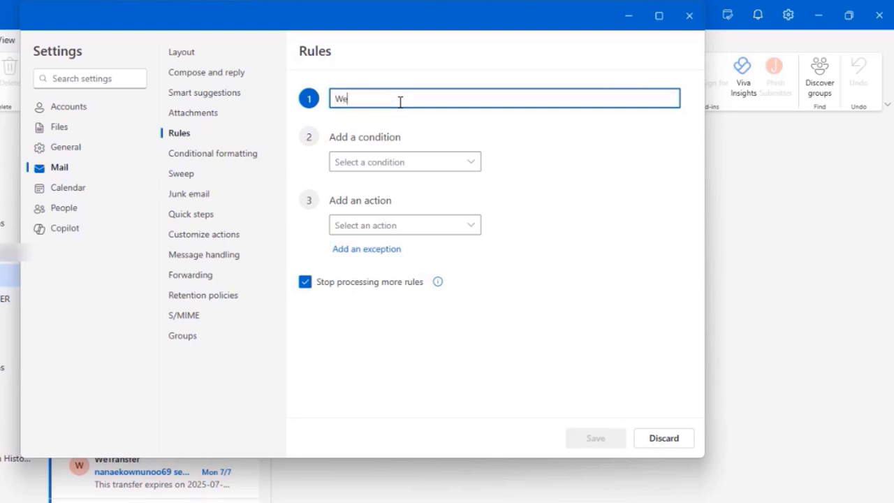
text(Transfer)
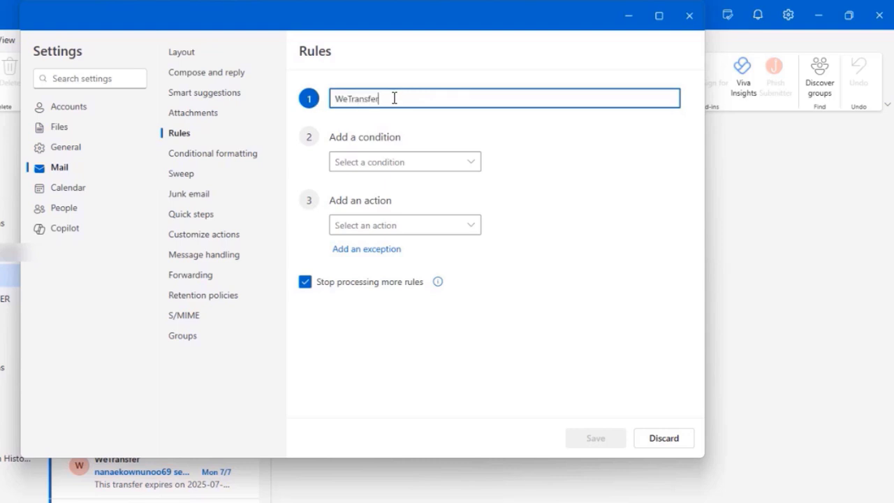
click(404, 162)
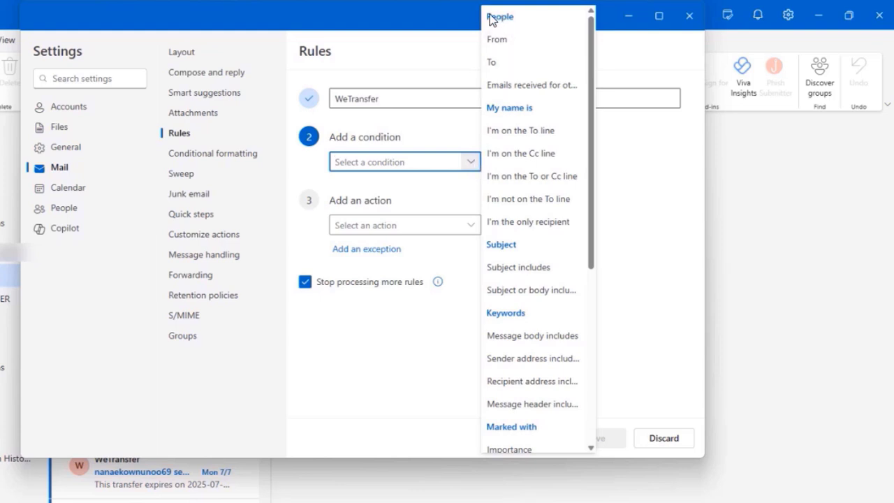
mouse_move(492, 62)
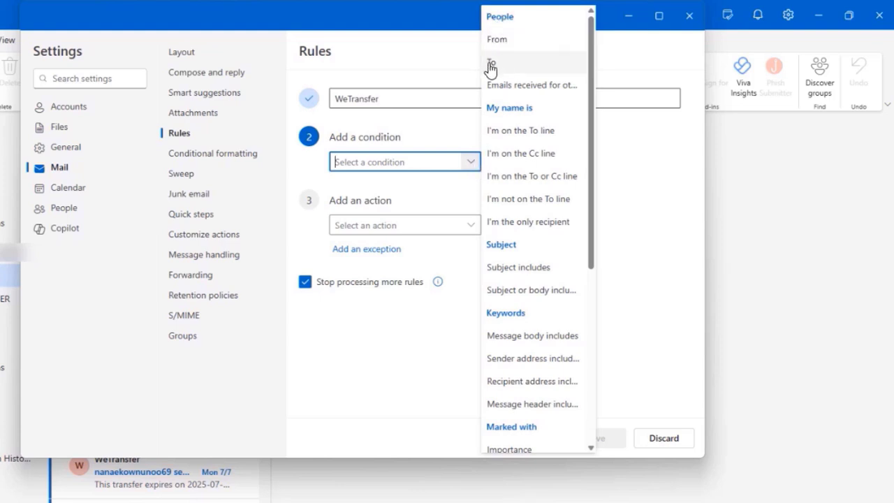
mouse_move(537, 85)
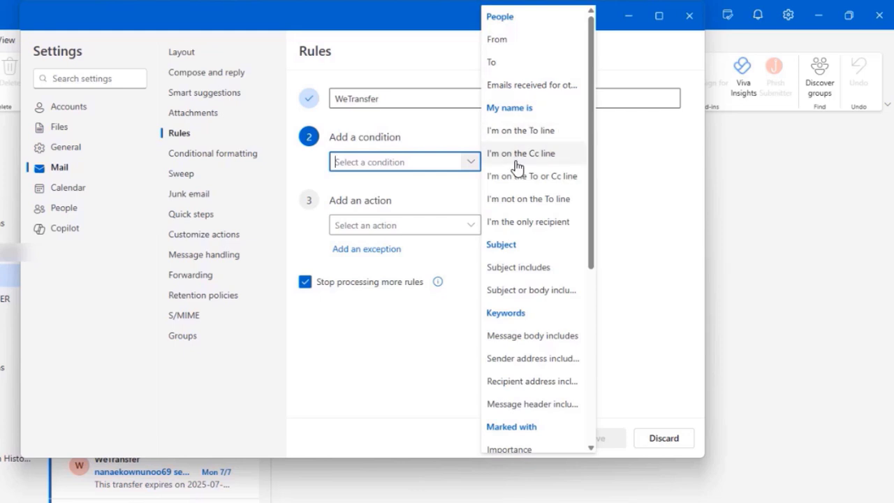
scroll(down, 3)
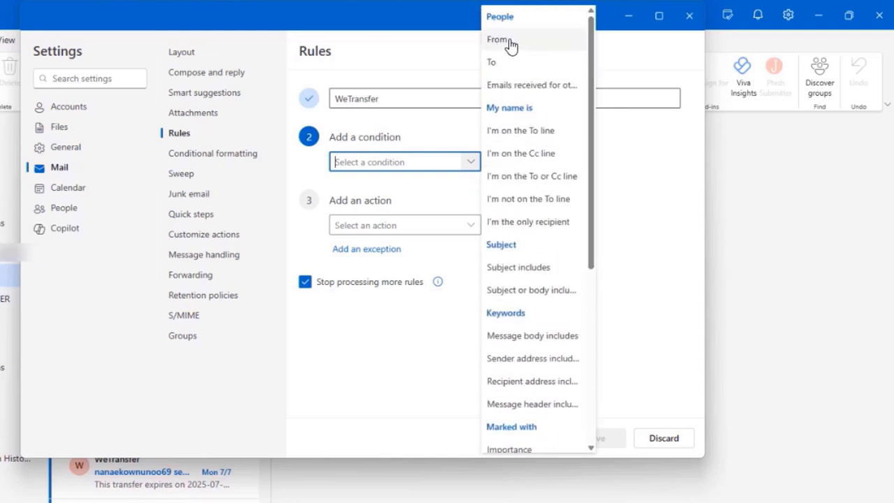
click(497, 39)
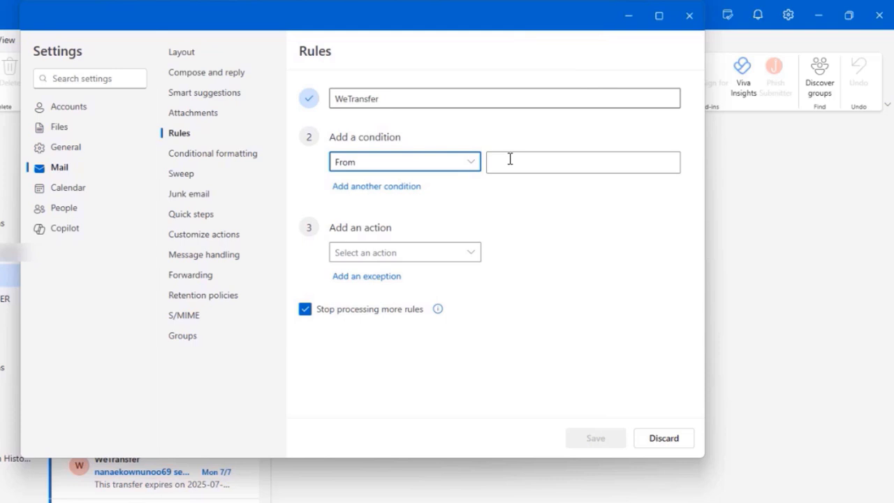
click(582, 162)
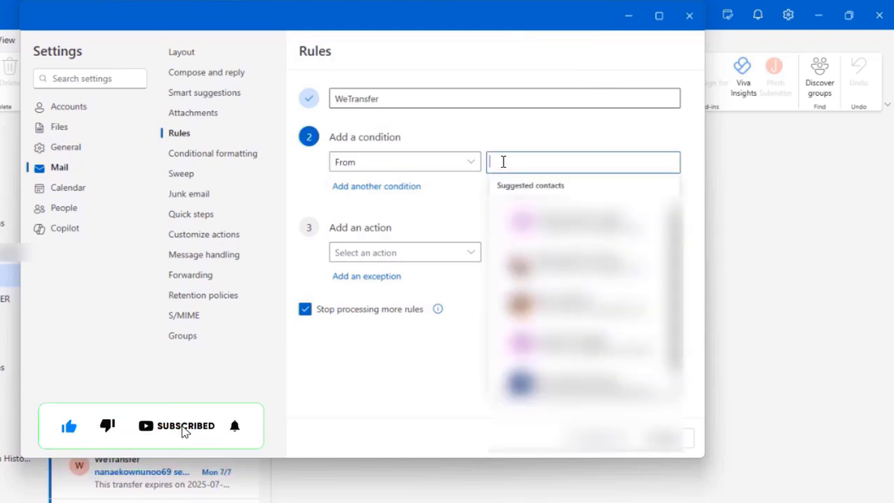
text(nore)
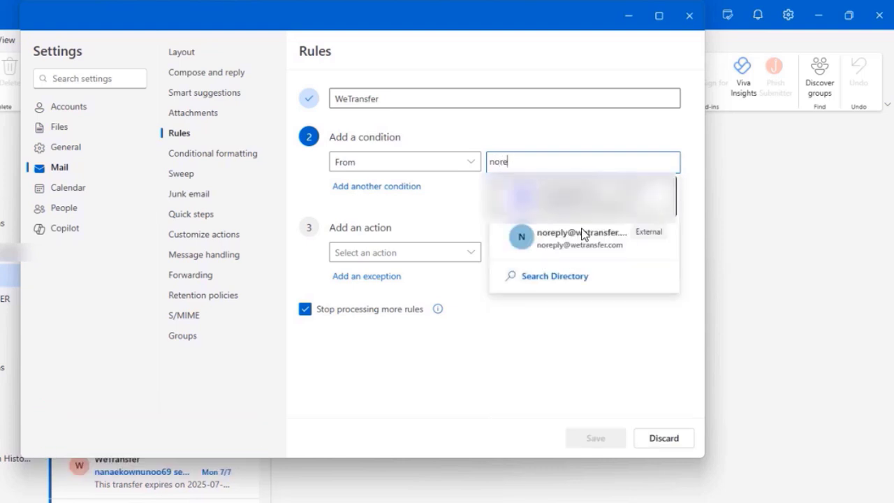
click(580, 238)
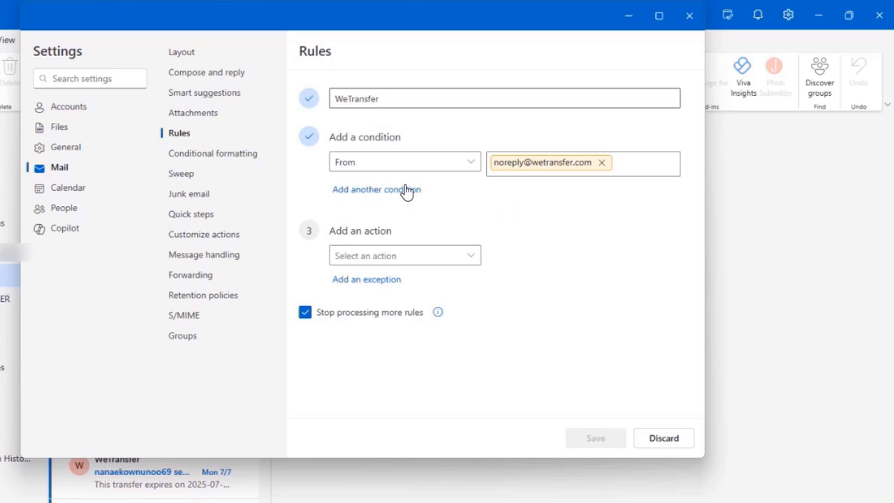
mouse_move(327, 243)
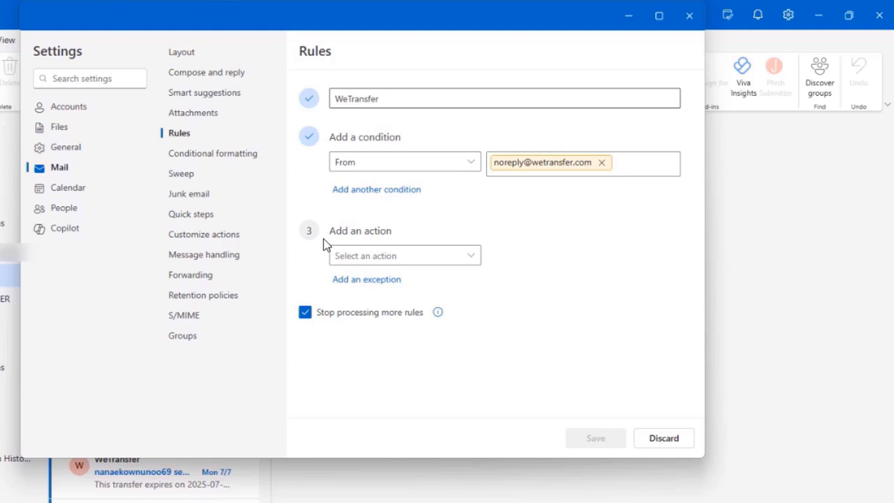
- Set the action to Move to WETRANSFER, tick Run rule now, untick Stop processing more rules, and save
click(404, 254)
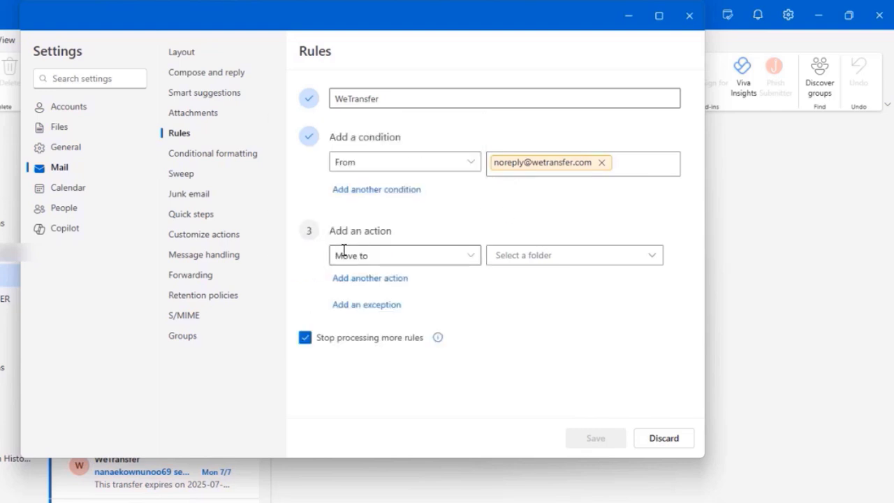
click(572, 254)
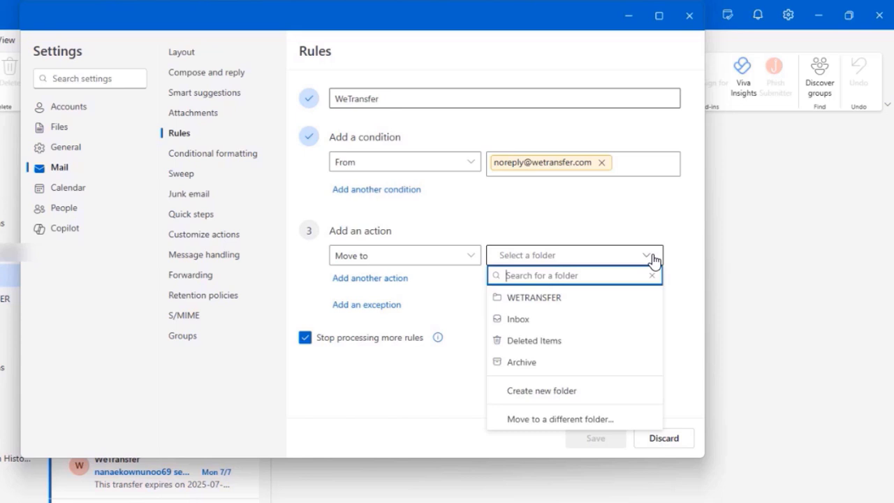
click(534, 296)
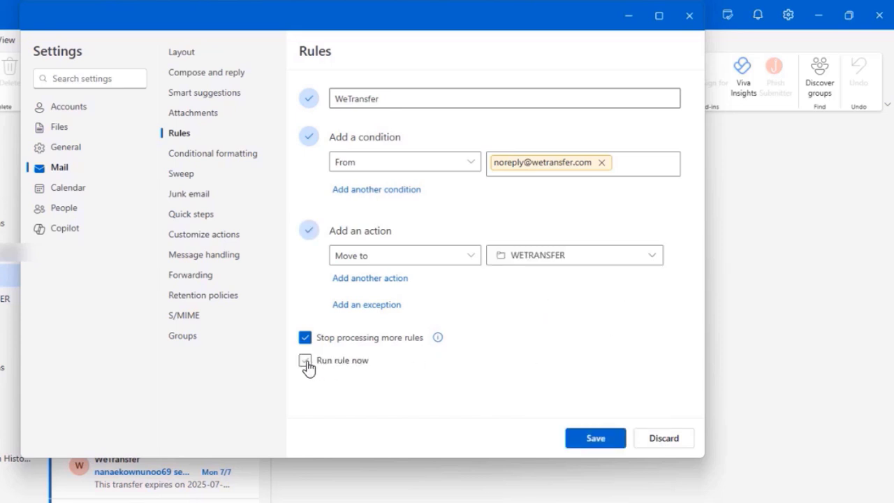
click(304, 360)
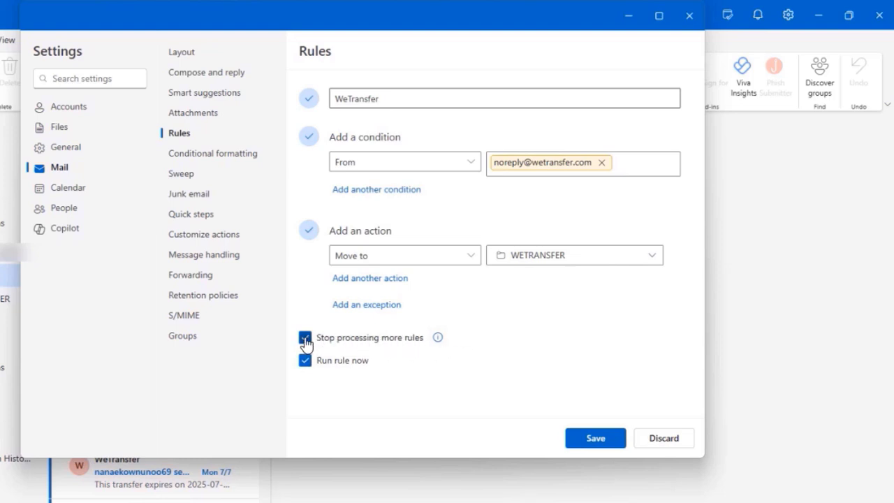
click(305, 337)
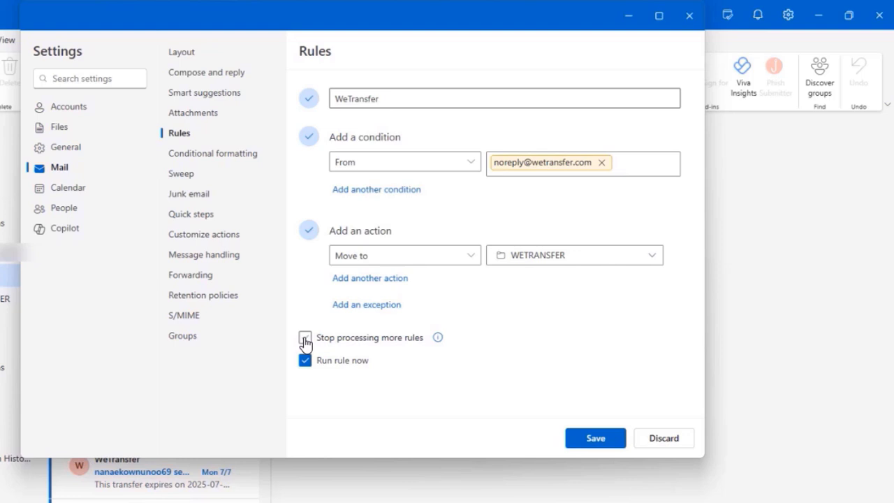
click(595, 439)
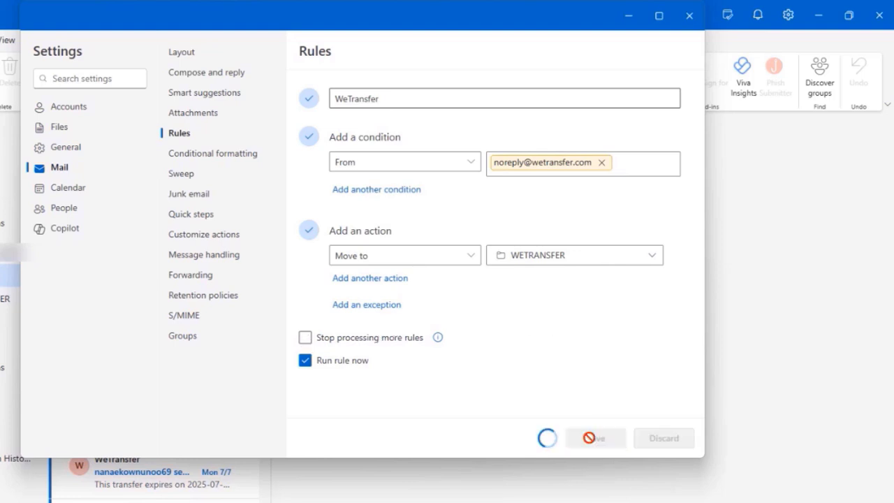
click(594, 438)
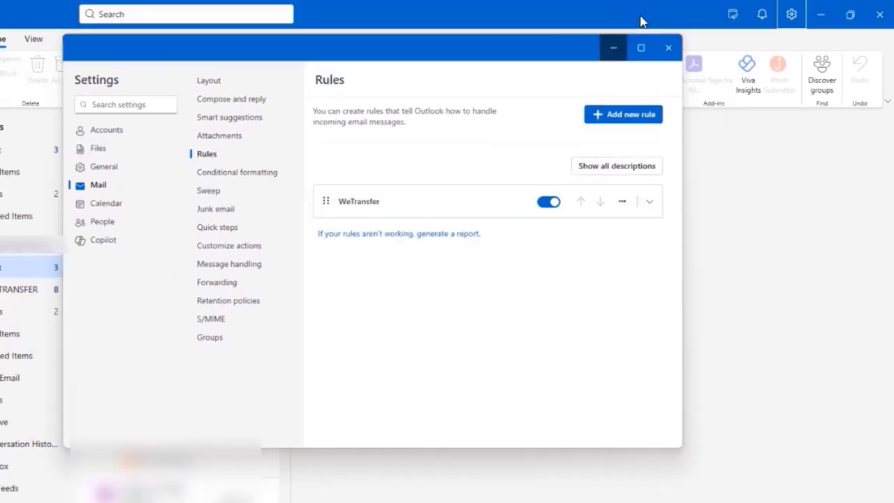
- Close Settings and view the WETRANSFER folder now holding the eight moved WeTransfer messages
click(668, 47)
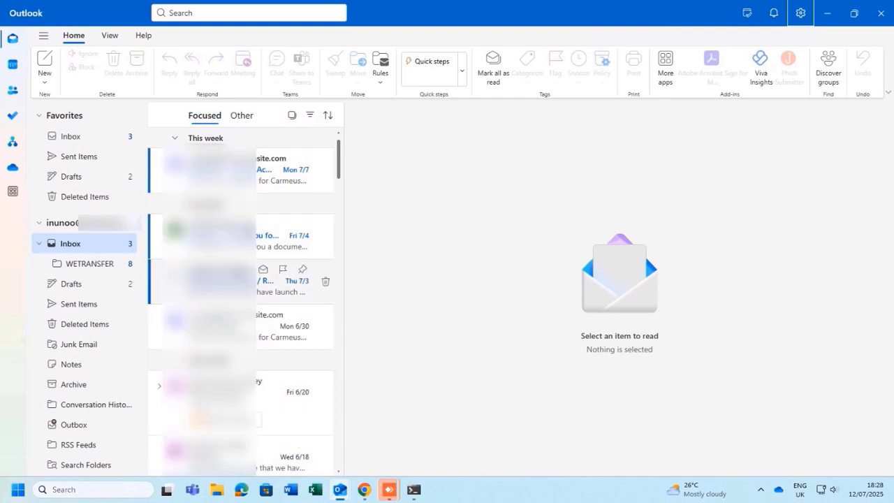
click(89, 262)
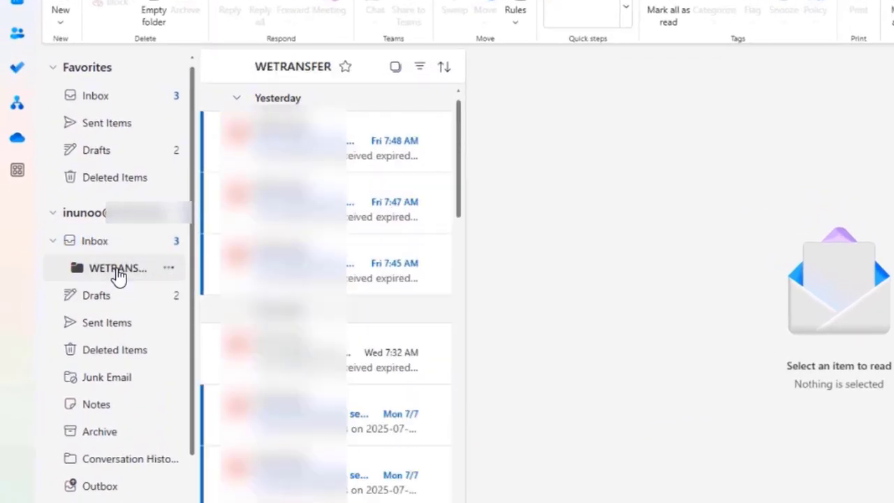
click(117, 268)
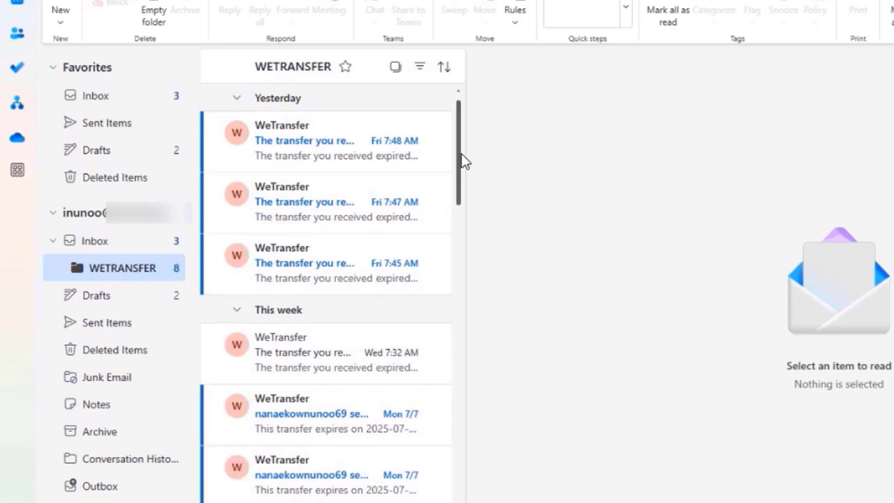
scroll(down, 3)
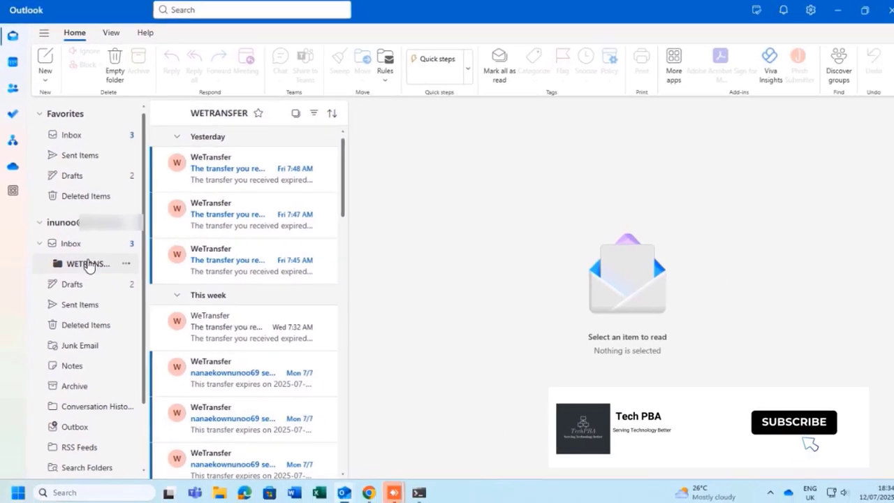
- Create an empty PATRICK subfolder under the Inbox, check it, and return to WETRANSFER
right_click(87, 262)
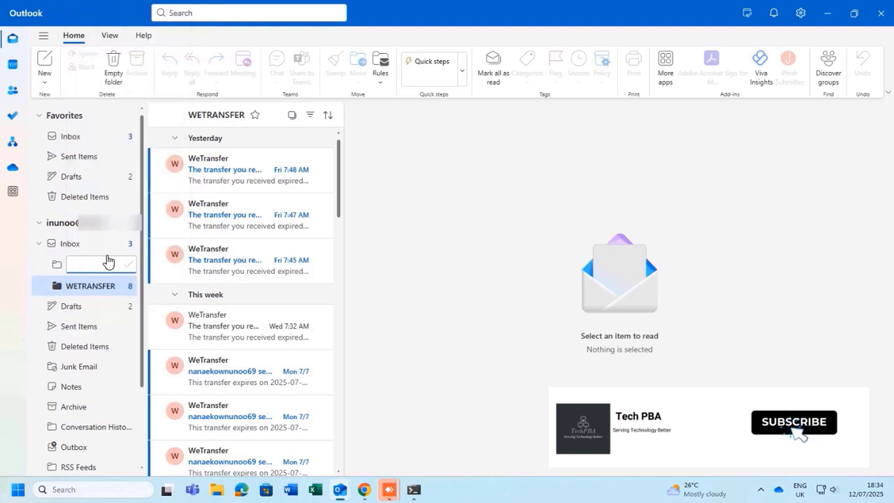
text(A)
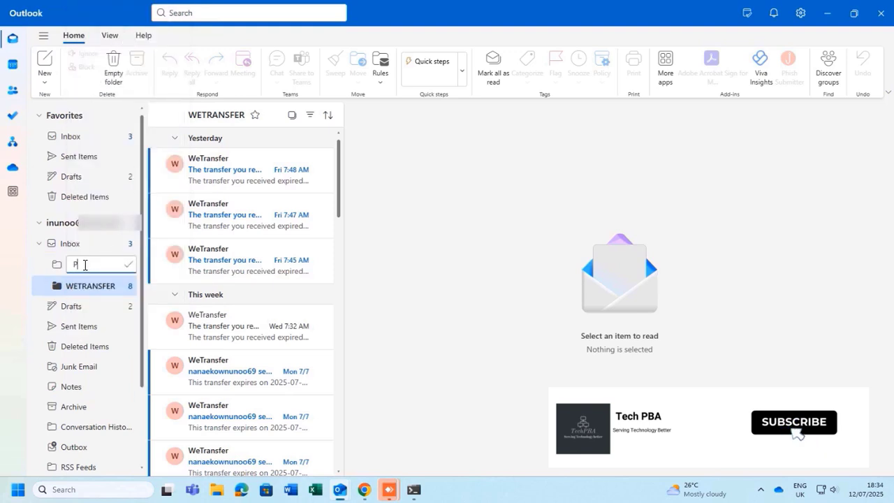
text(atrick)
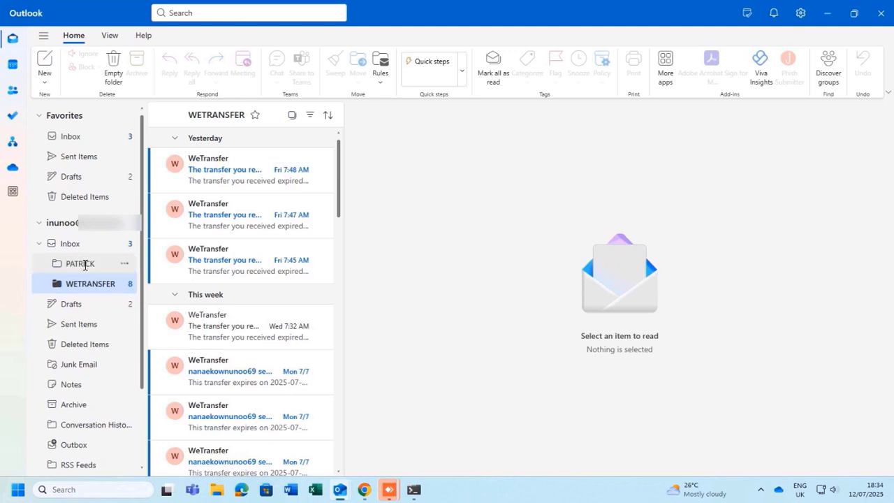
click(81, 262)
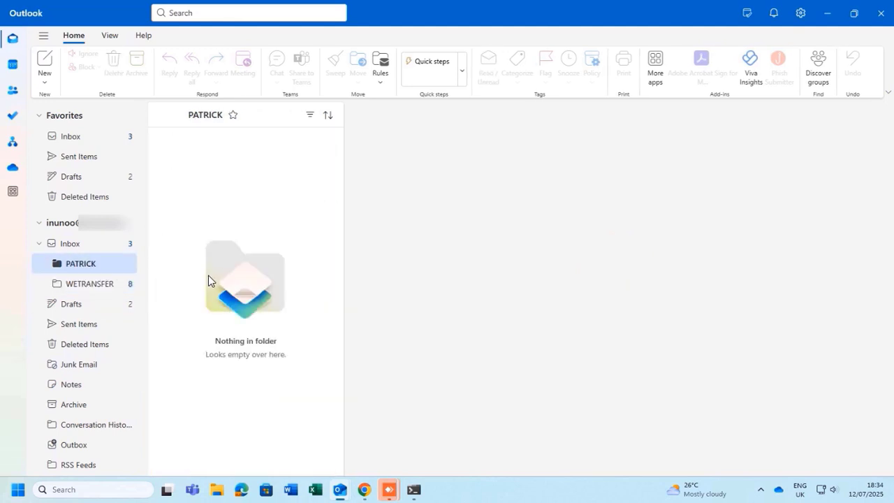
click(91, 283)
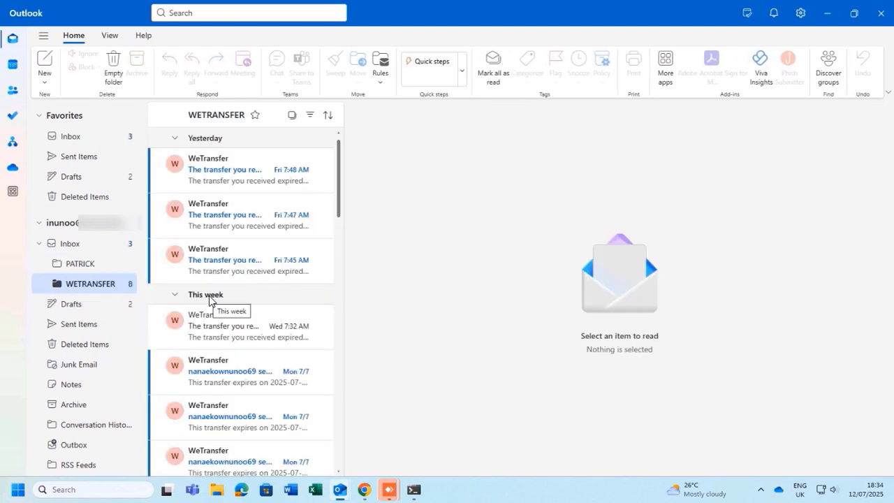
mouse_move(300, 296)
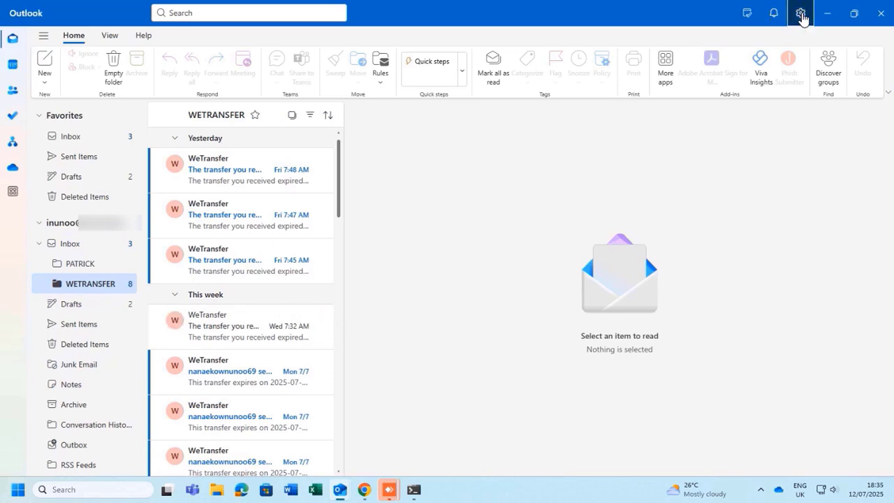
- Reopen Mail > Rules, expand and edit the WeTransfer rule, then discard without changes
click(799, 13)
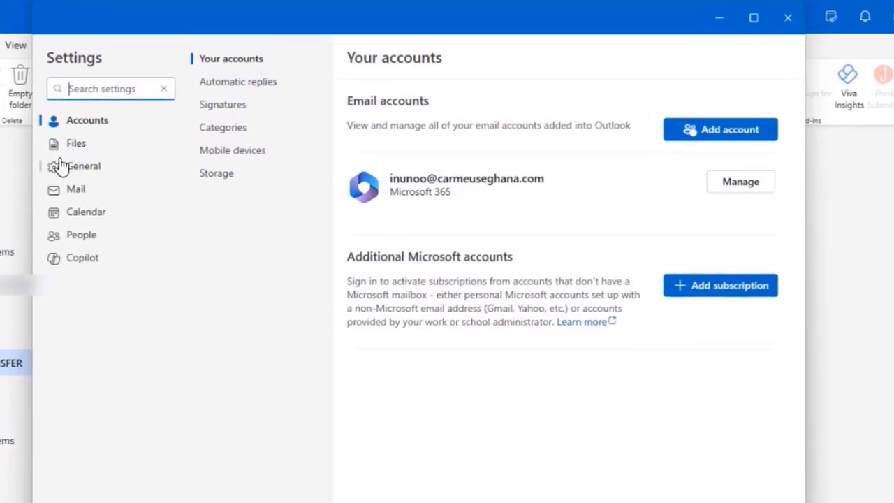
click(75, 188)
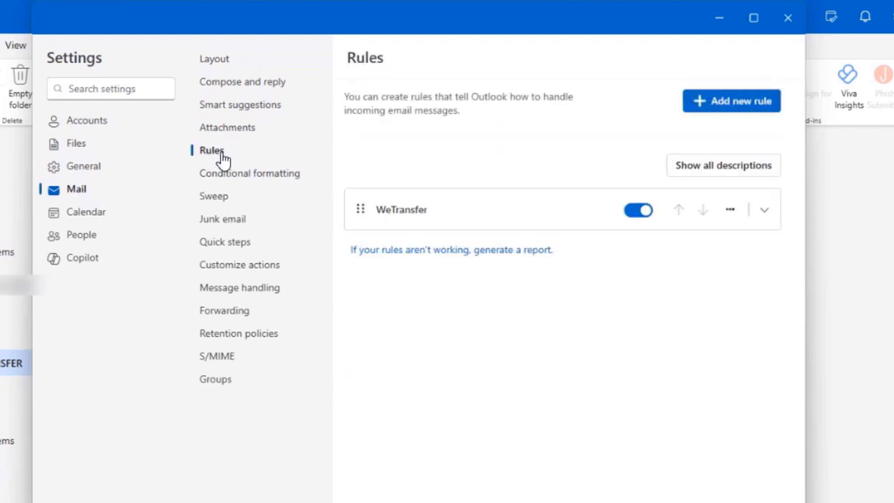
mouse_move(740, 117)
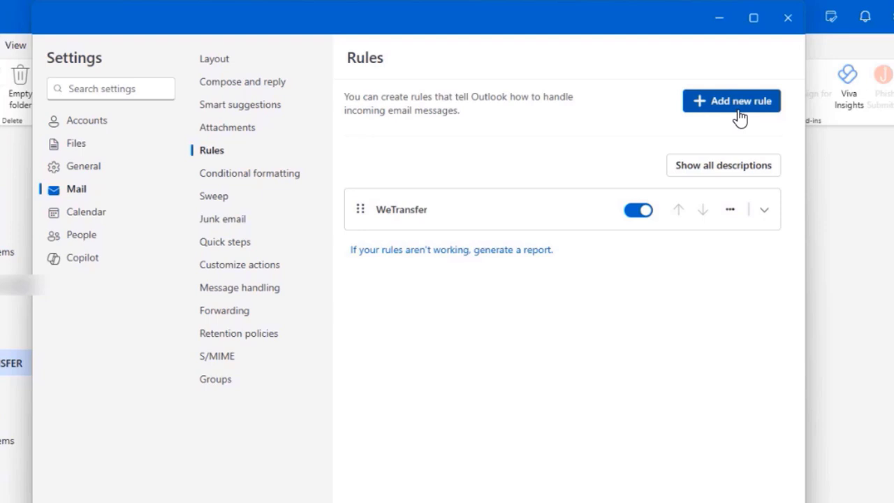
mouse_move(762, 111)
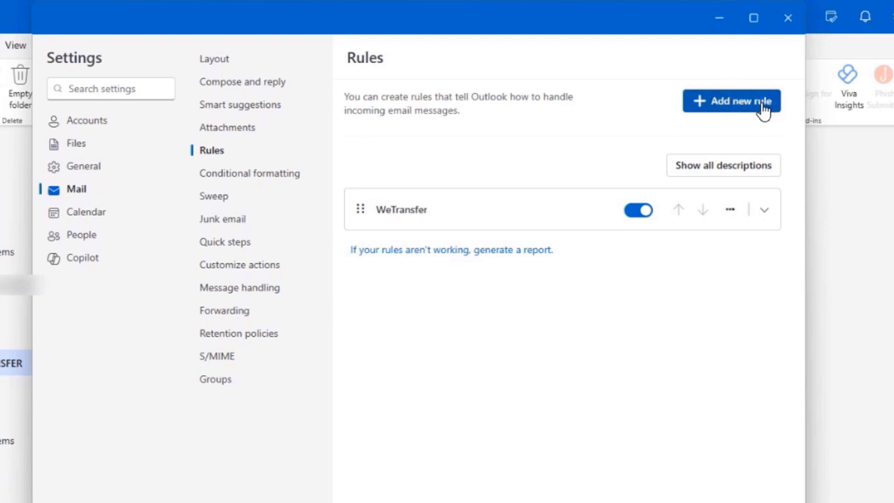
mouse_move(743, 160)
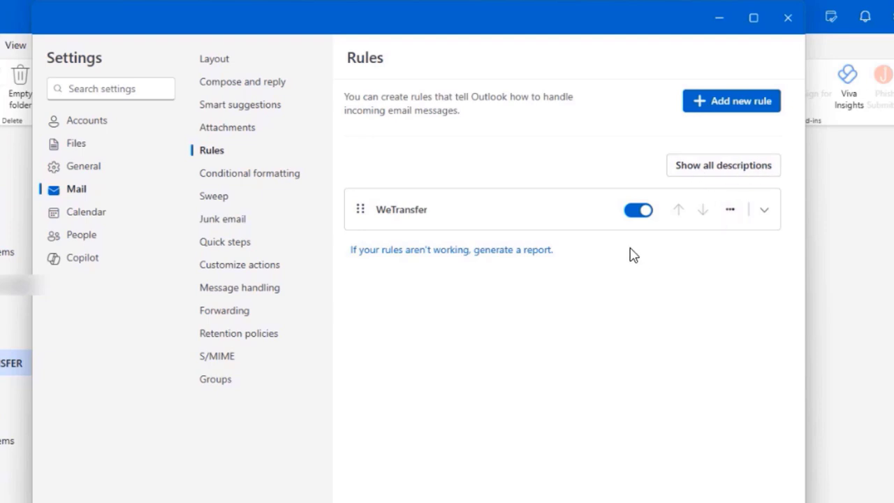
click(762, 210)
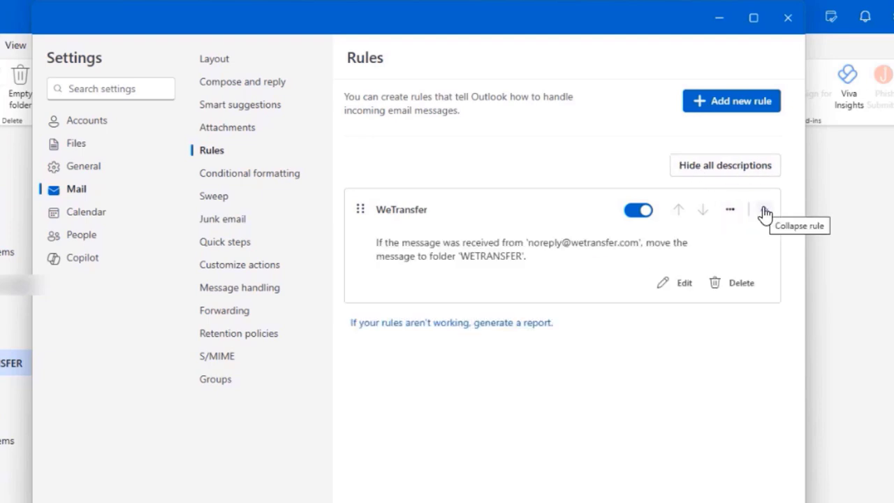
click(683, 282)
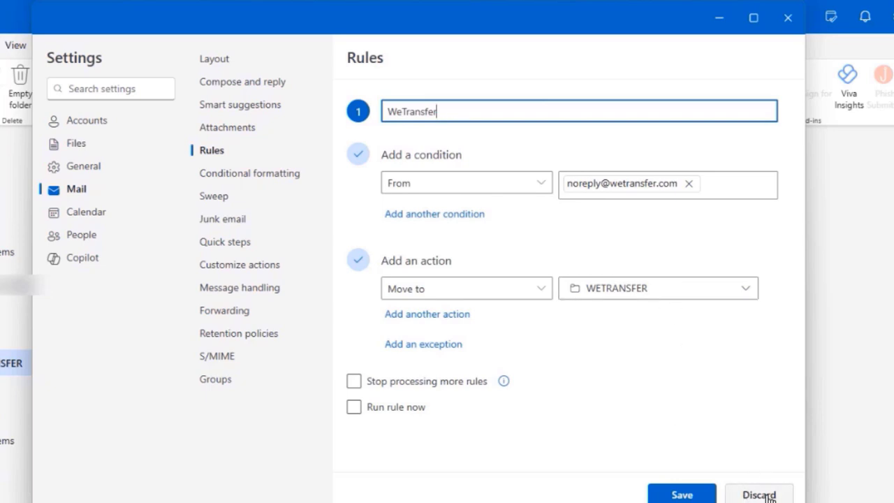
click(681, 494)
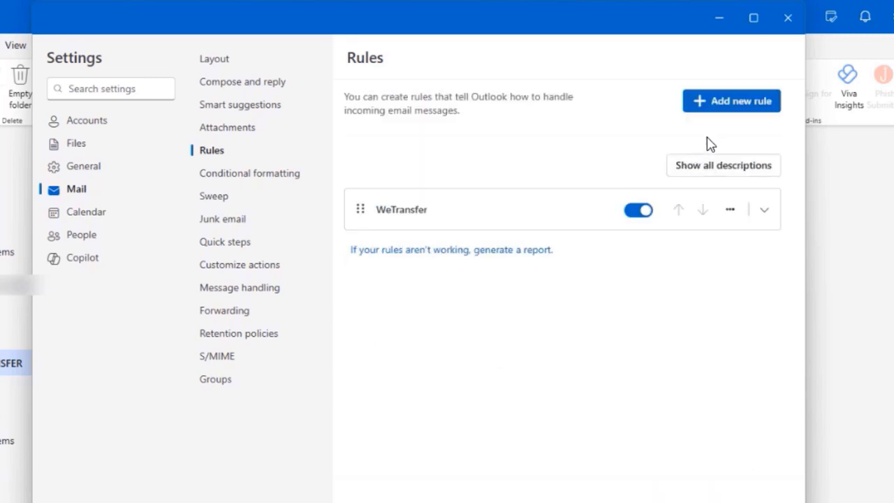
- Show the rule's Run rule now/Edit/Delete options and its description, then collapse it again
click(729, 210)
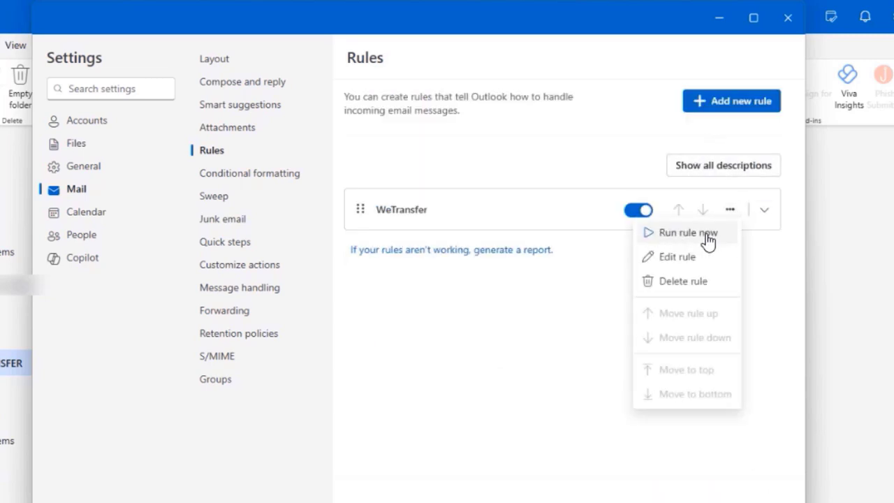
mouse_move(729, 215)
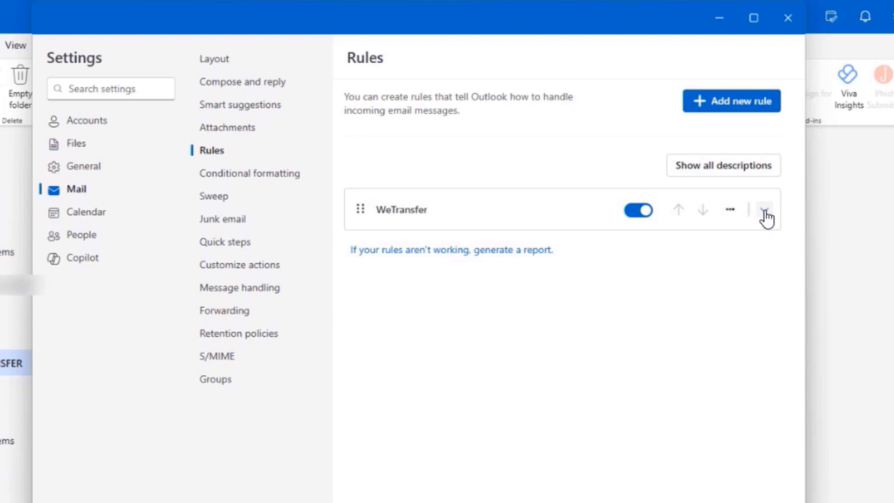
click(764, 210)
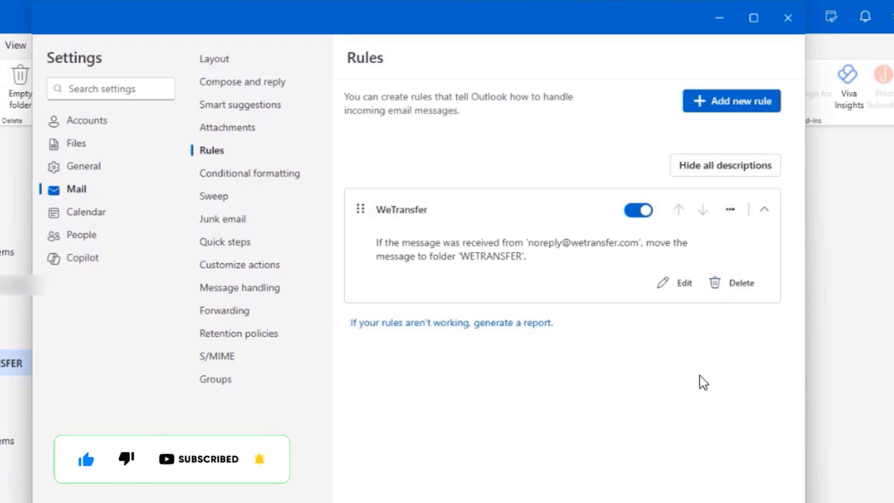
mouse_move(740, 282)
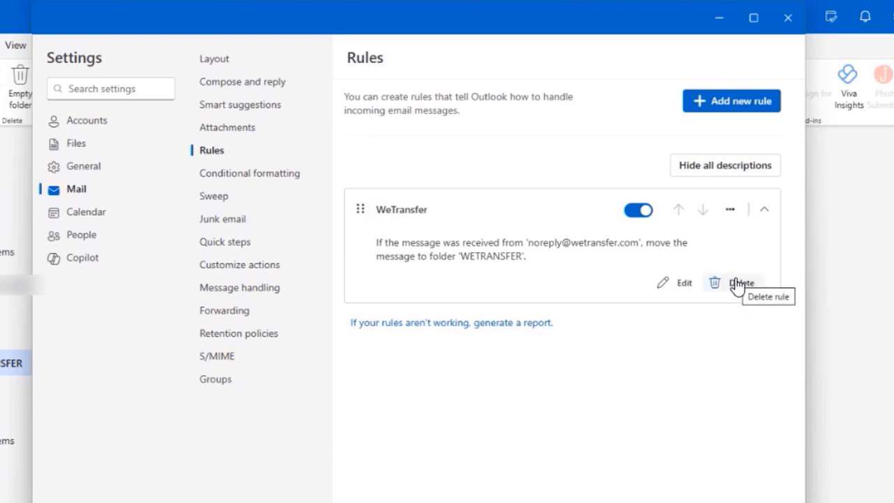
mouse_move(687, 371)
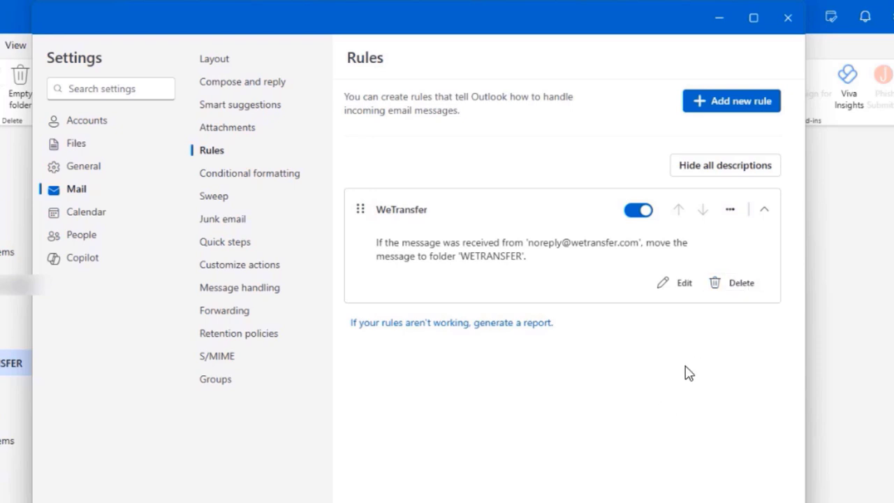
mouse_move(765, 211)
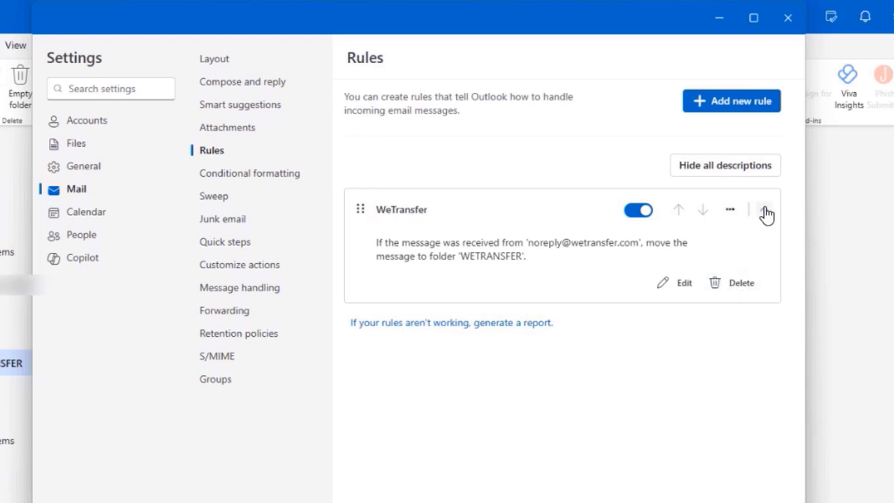
click(723, 165)
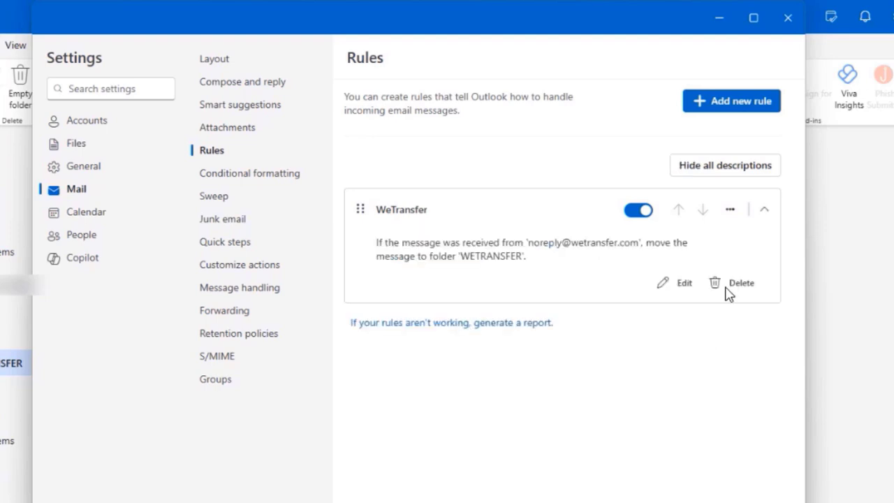
click(724, 165)
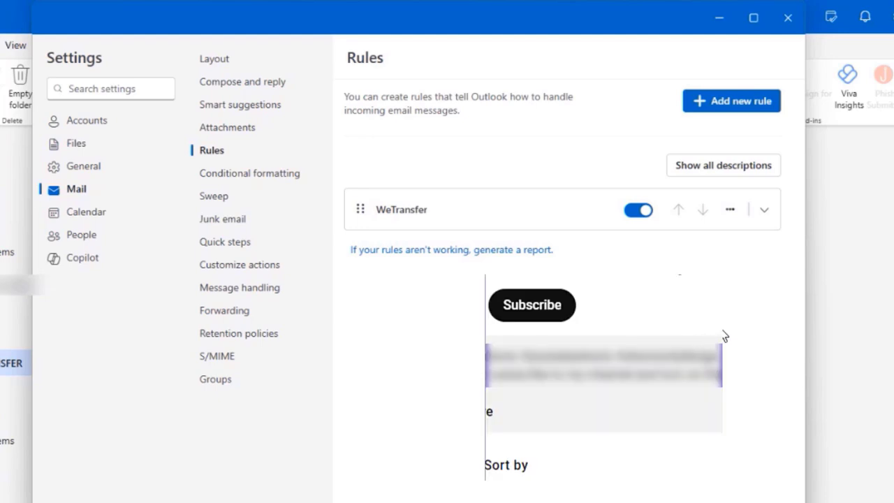
mouse_move(533, 313)
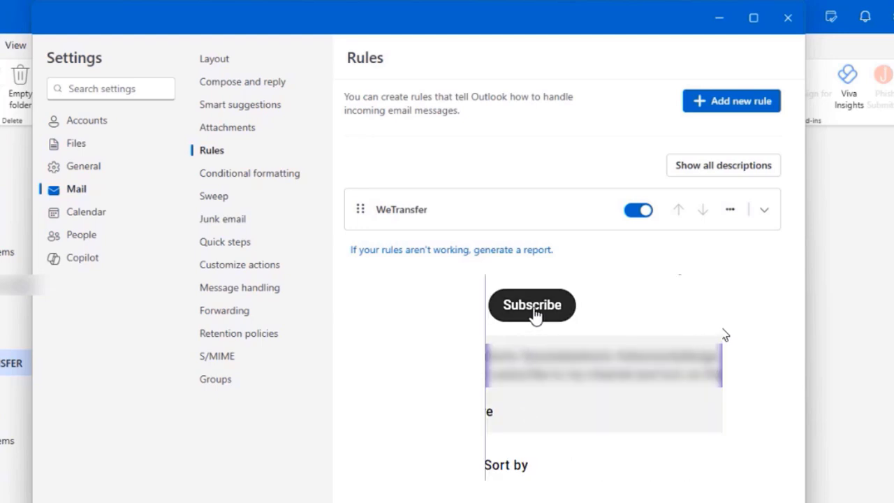
click(531, 305)
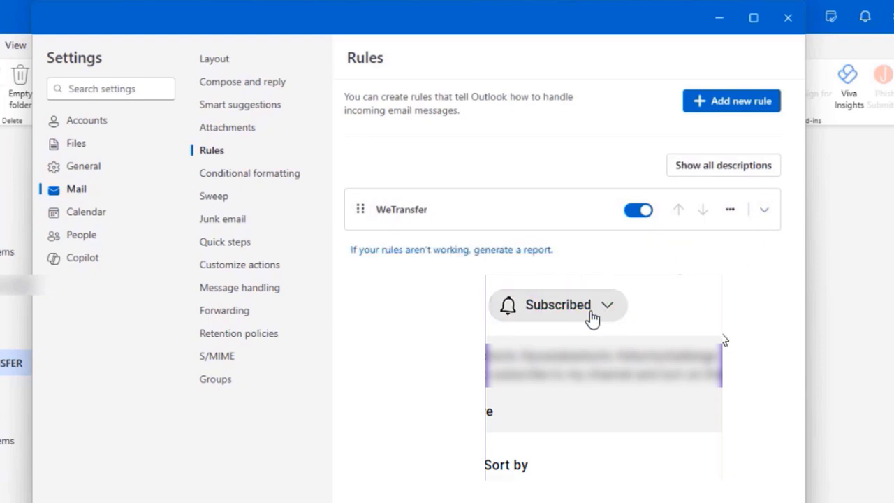
click(611, 304)
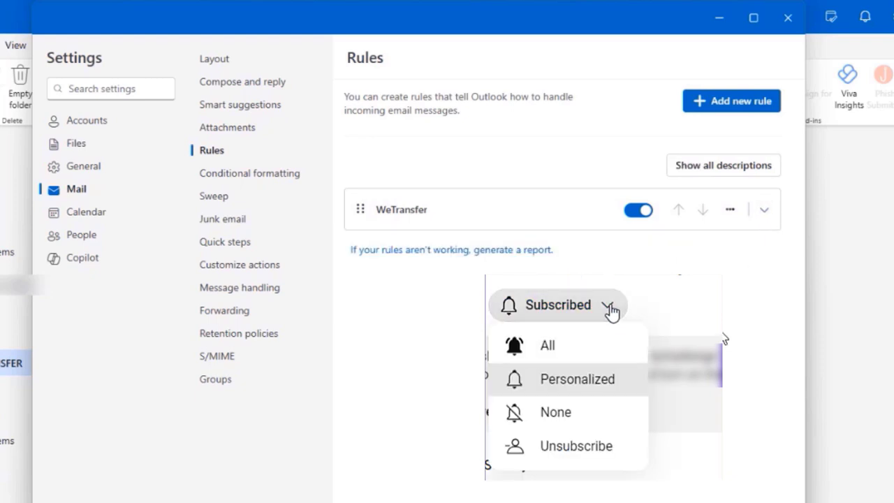